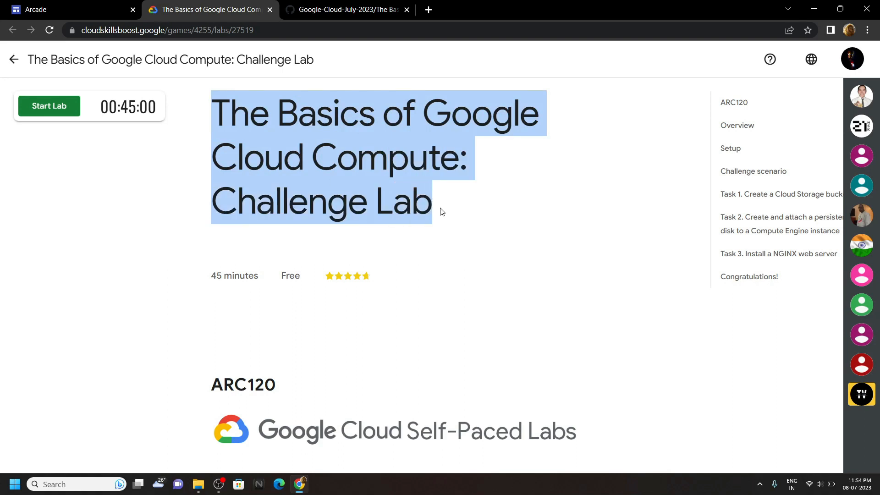
Start the lab and bring up the link options for the Open Google Cloud console link
{"action": "left_click", "coordinate": [48, 106]}
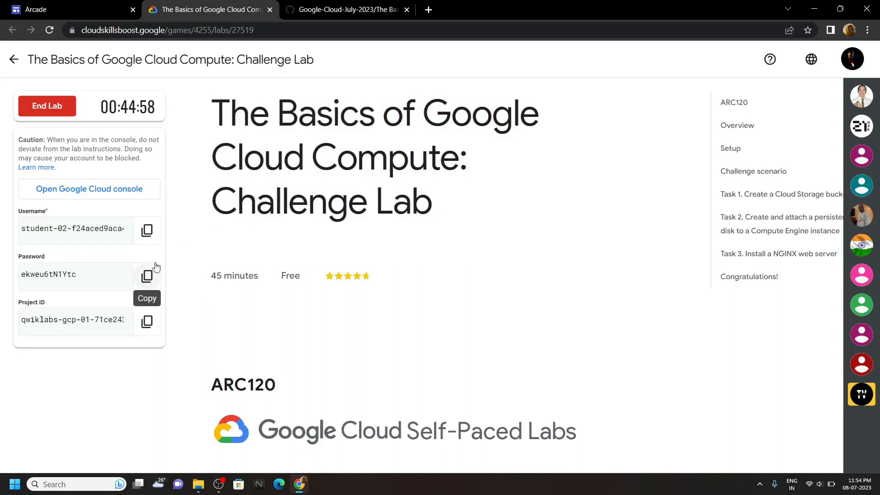
{"action": "right_click", "coordinate": [89, 189]}
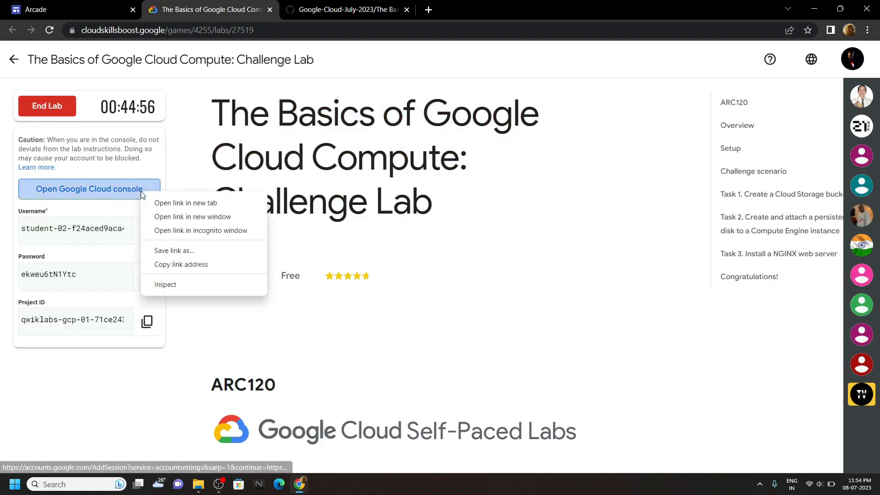
{"action": "left_click", "coordinate": [200, 230]}
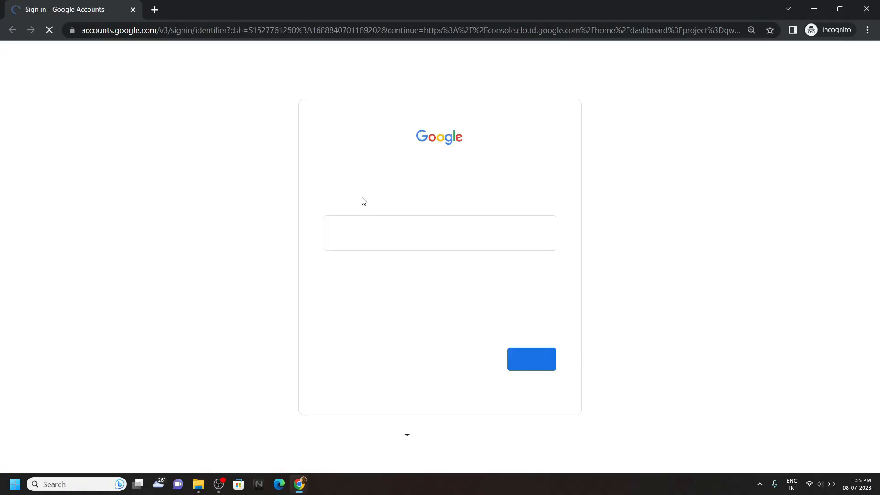
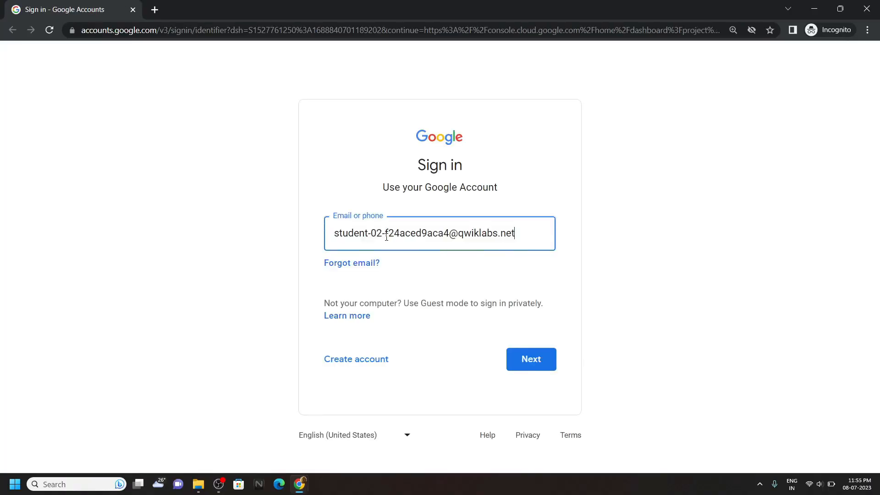
{"action": "left_click", "coordinate": [530, 358]}
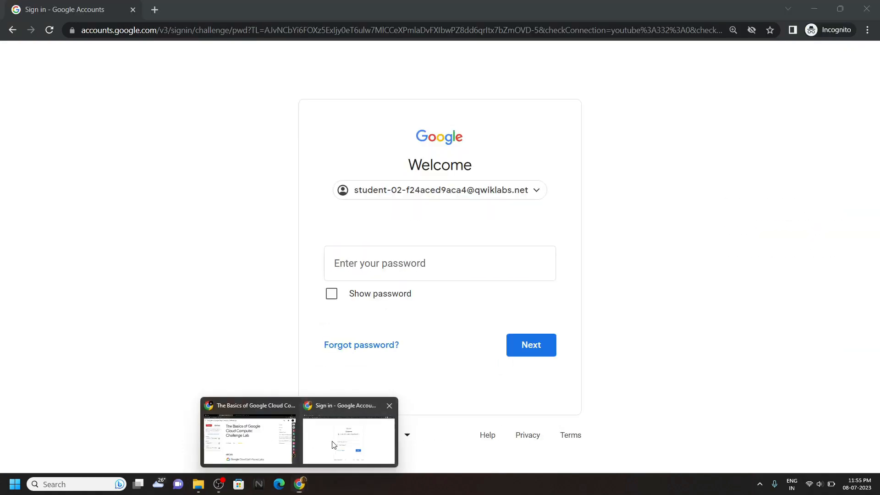
{"action": "left_click", "coordinate": [530, 344]}
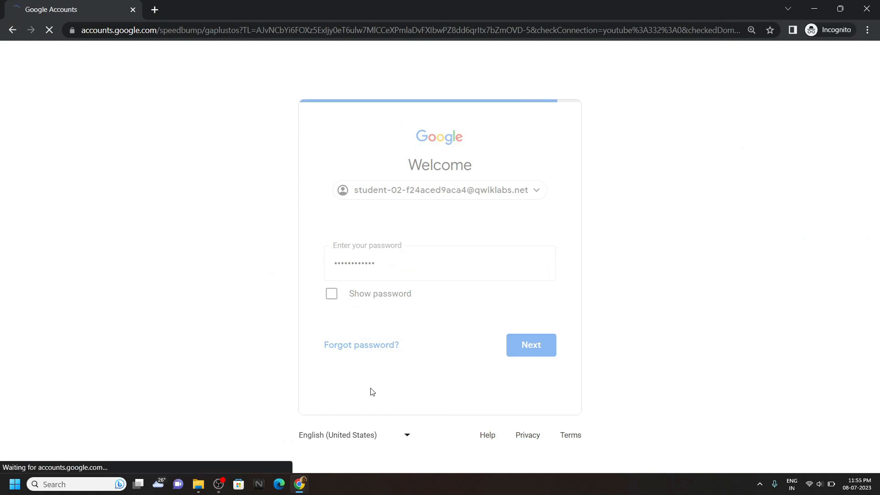
{"action": "left_click", "coordinate": [530, 345]}
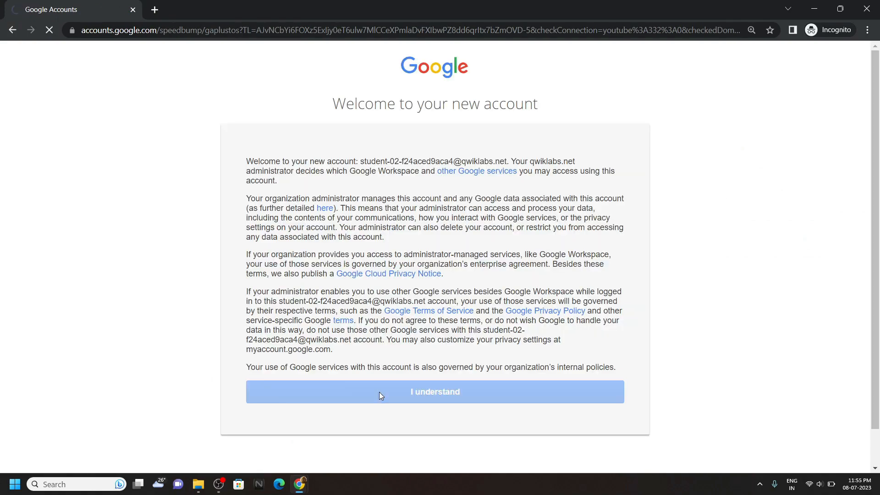
Accept the new-account notice and navigate to Cloud Storage > Buckets
{"action": "left_click", "coordinate": [434, 392]}
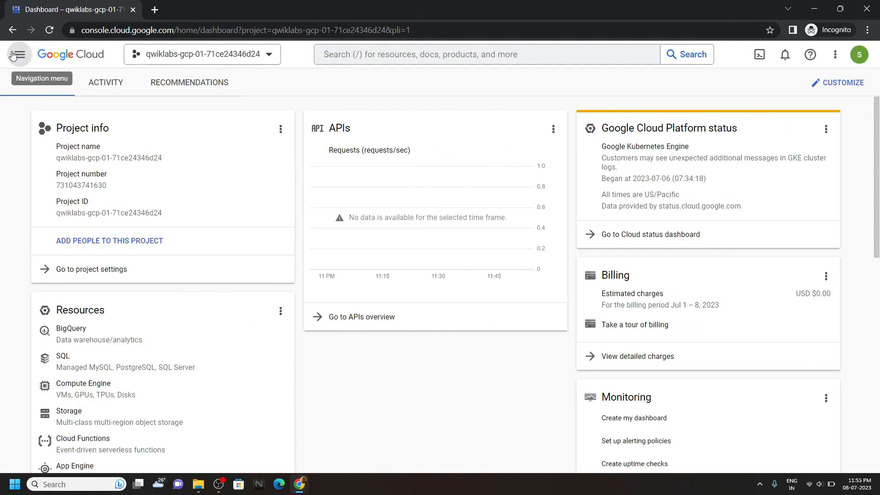
{"action": "left_click", "coordinate": [20, 54]}
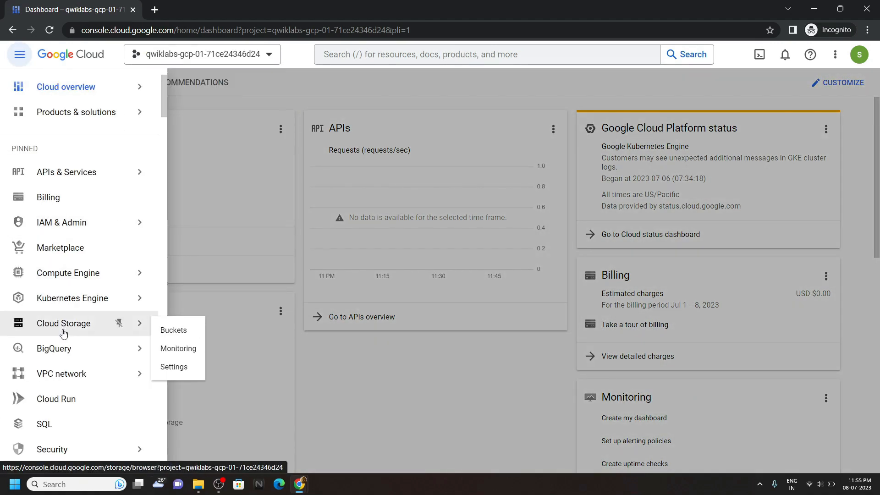
{"action": "left_click", "coordinate": [173, 330]}
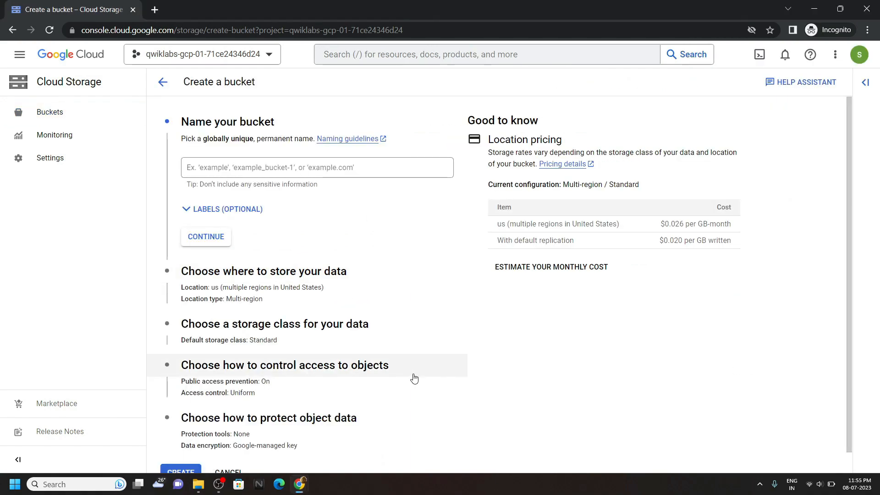
Create bucket qwiklabs-gcp-01-71ce24346d24 with default settings and public access prevented
{"action": "left_click", "coordinate": [208, 9]}
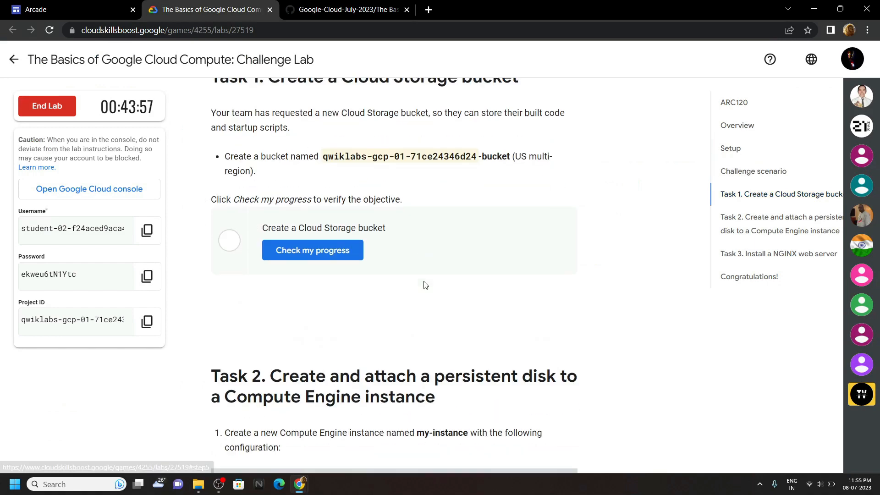
{"action": "double_click", "coordinate": [387, 156]}
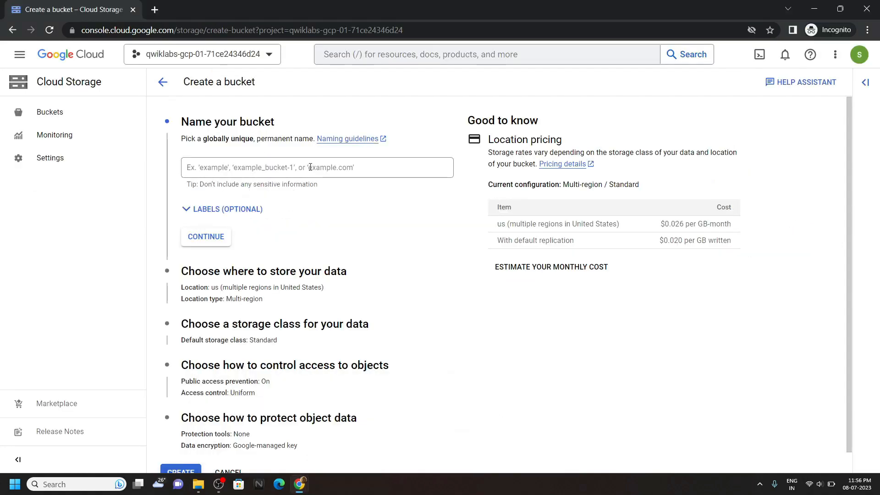
{"action": "type", "text": "qwiklabs-gcp-01-71ce24346d24"}
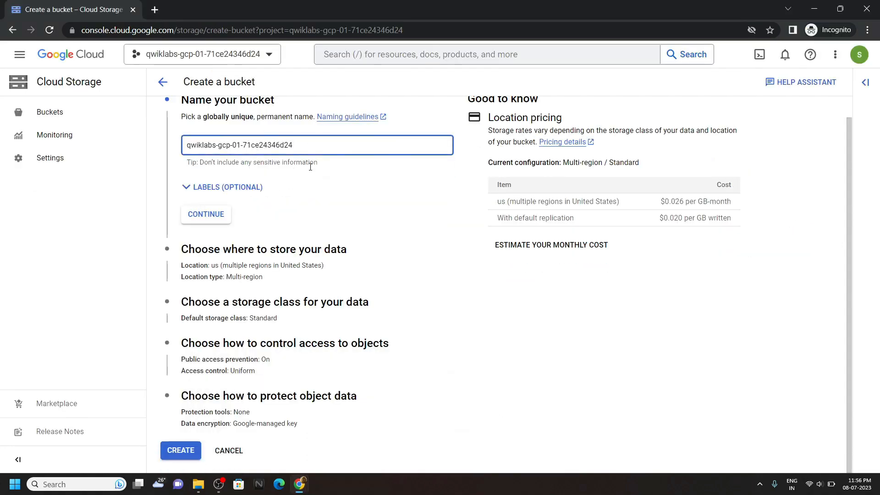
{"action": "left_click", "coordinate": [181, 450]}
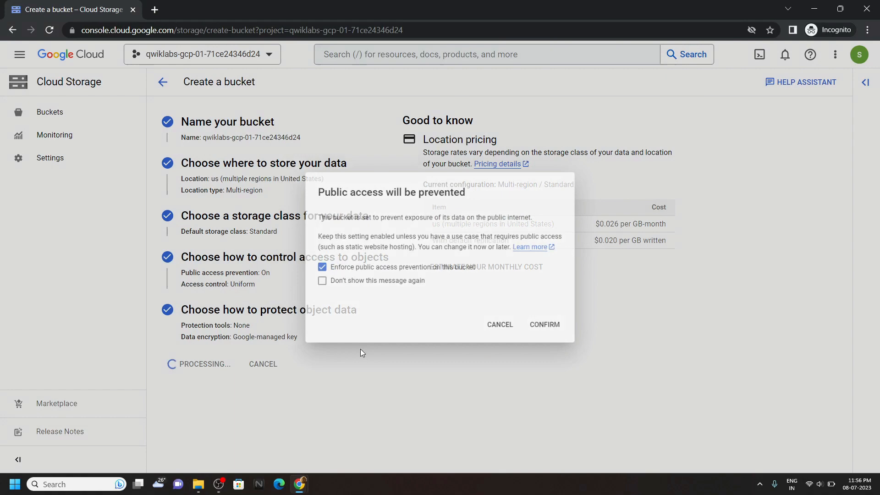
{"action": "left_click", "coordinate": [544, 324]}
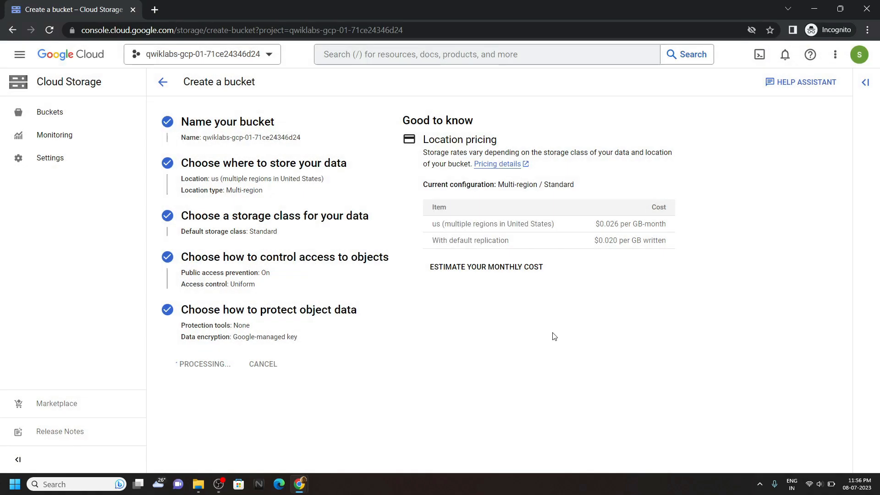
{"action": "left_click", "coordinate": [203, 364]}
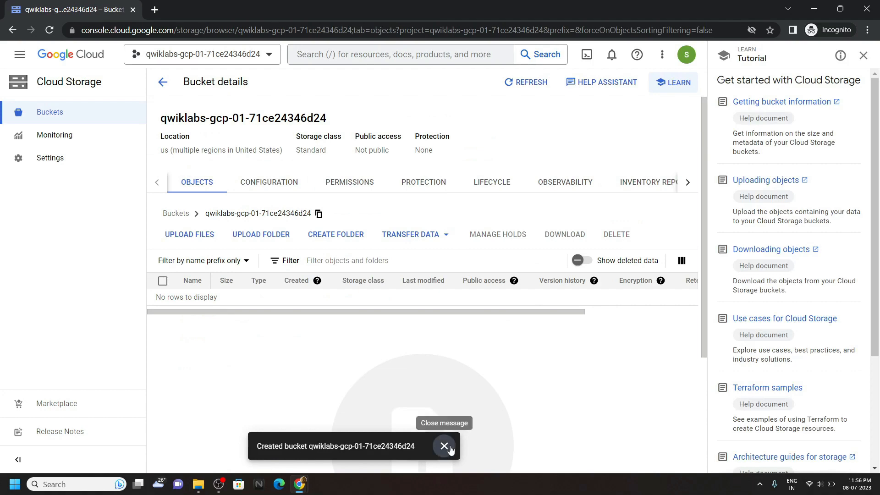
Run Check my progress for the bucket task, then head to the solution script page
{"action": "left_click", "coordinate": [208, 9]}
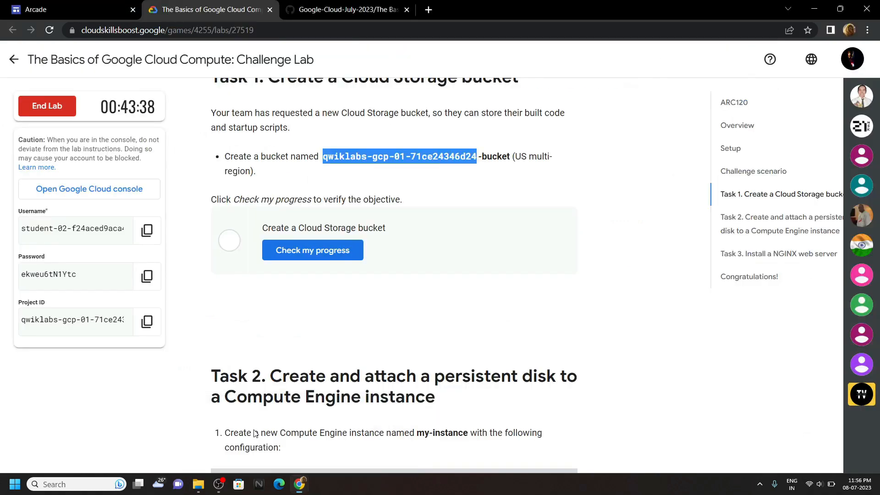
{"action": "left_click", "coordinate": [311, 250]}
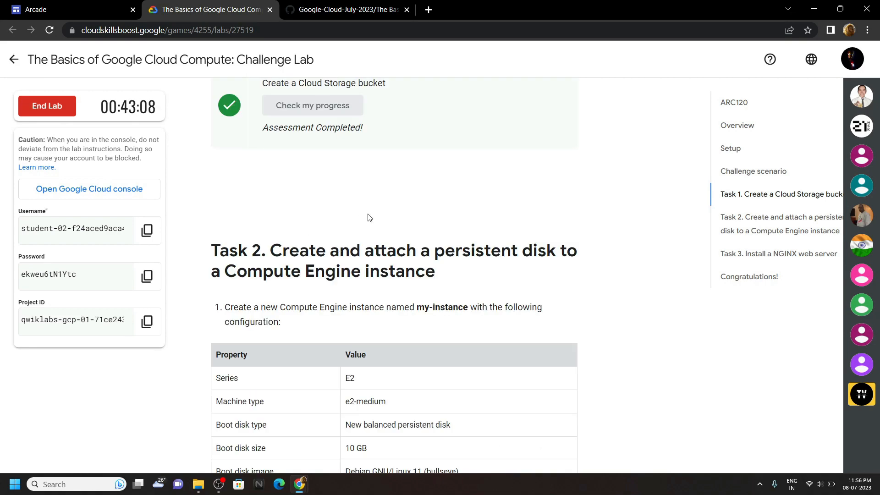
{"action": "left_click", "coordinate": [348, 9]}
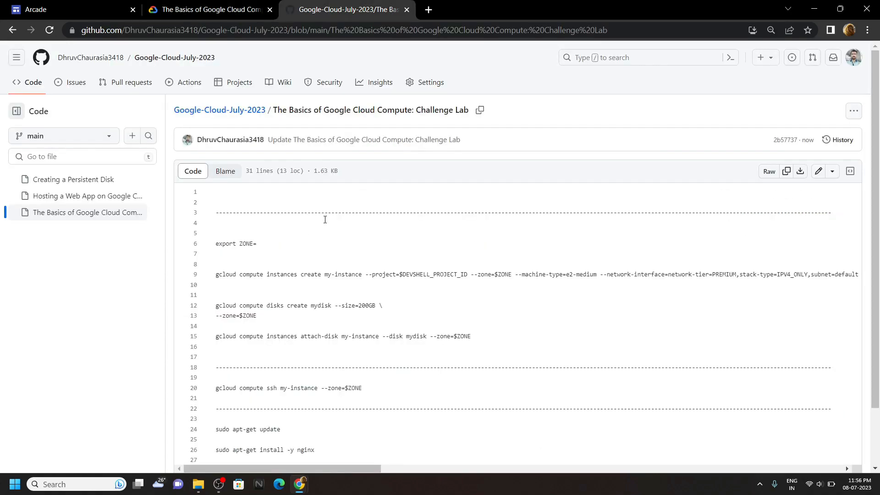
Select the export ZONE= line in the GitHub script and return to the Cloud Console window
{"action": "scroll", "scroll_direction": "down", "scroll_amount": 3}
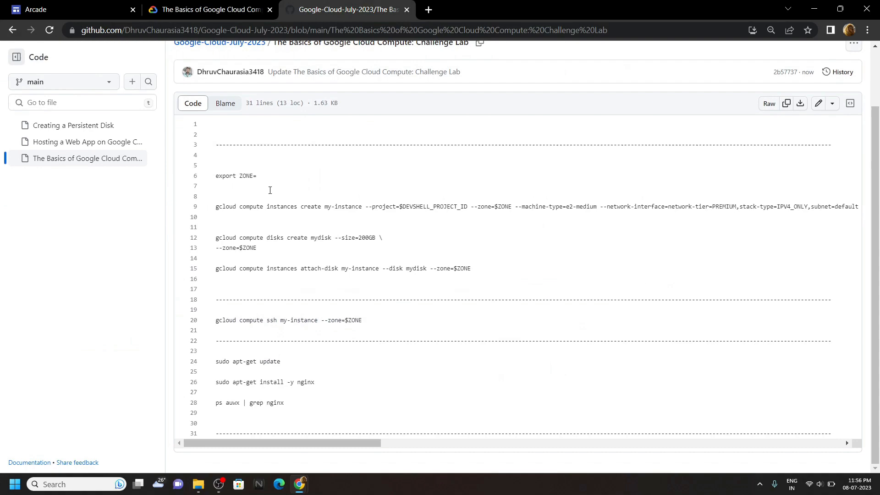
{"action": "double_click", "coordinate": [236, 176]}
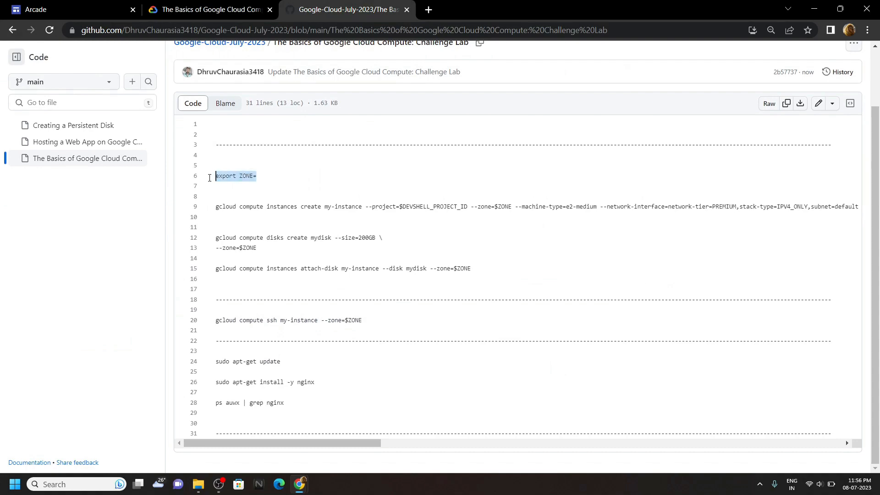
{"action": "mouse_move", "coordinate": [301, 484]}
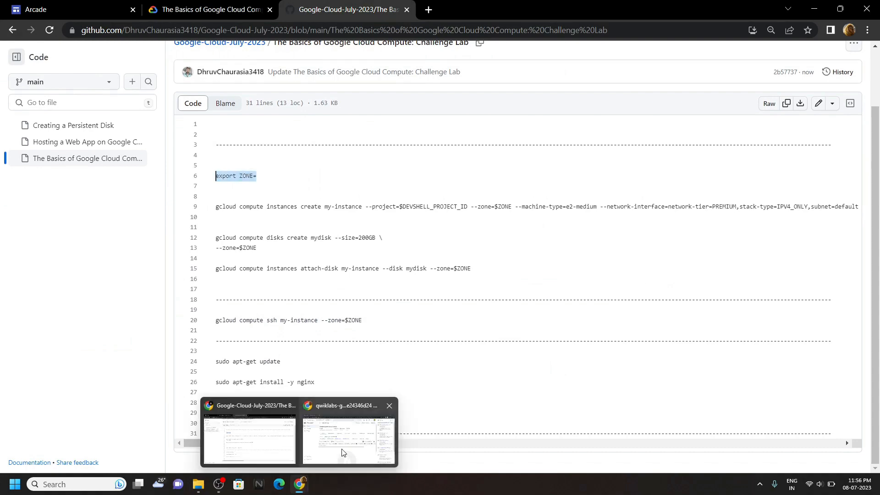
{"action": "left_click", "coordinate": [349, 439]}
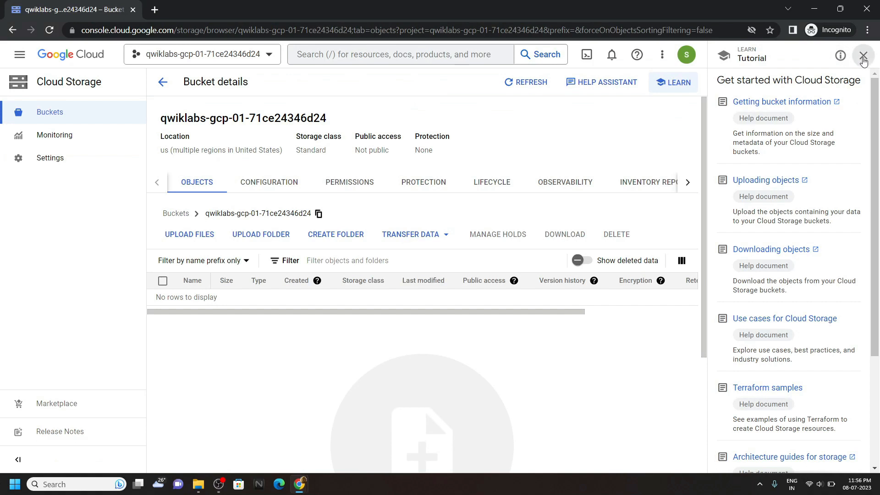
Launch Cloud Shell and begin the export ZONE= command
{"action": "left_click", "coordinate": [864, 56]}
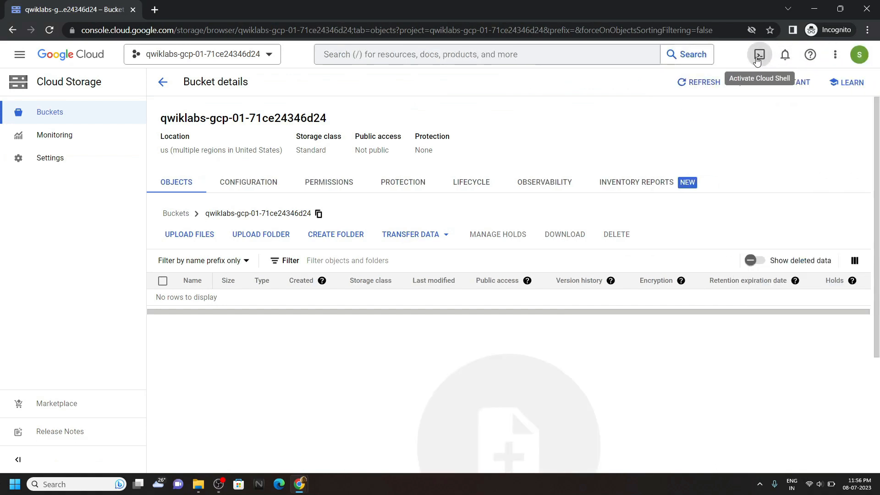
{"action": "left_click", "coordinate": [758, 54]}
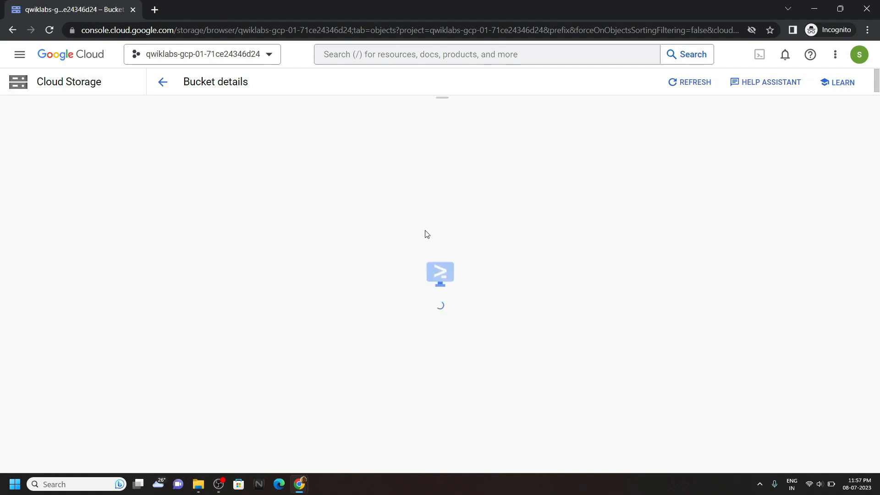
{"action": "type", "text": "export ZONE="}
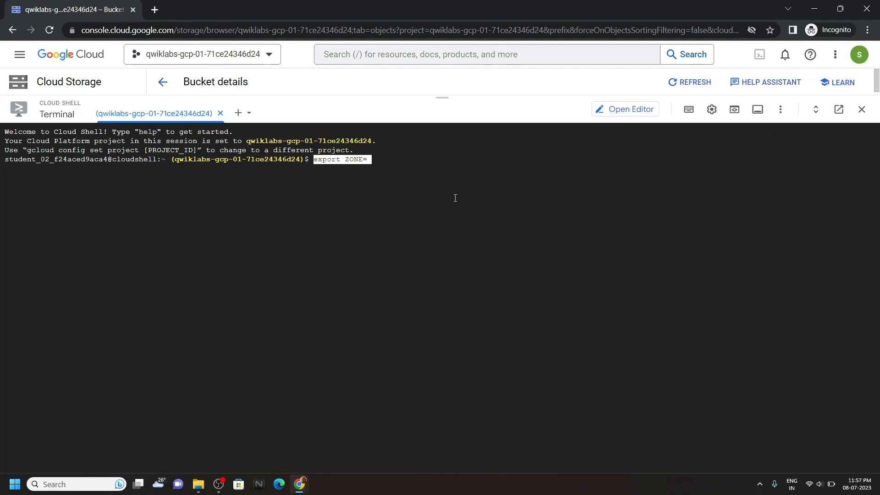
{"action": "mouse_move", "coordinate": [321, 402]}
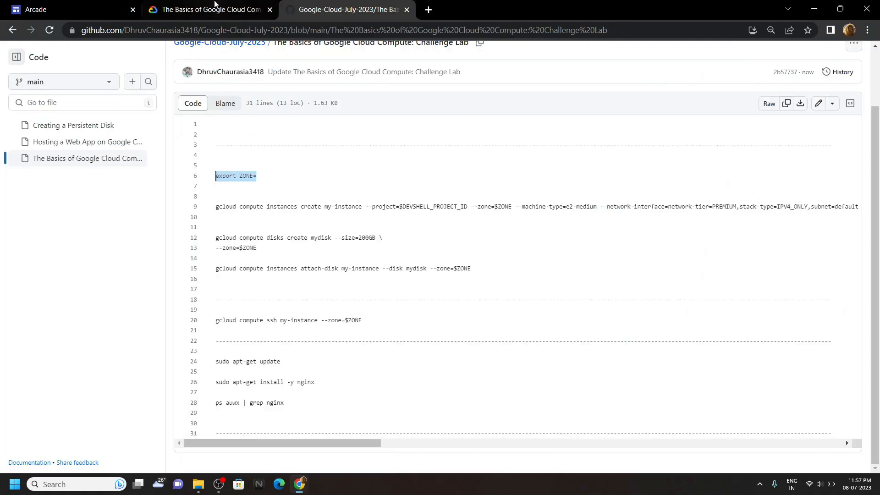
Take zone us-east1-c from the lab page to complete export ZONE=us-east1-c in Cloud Shell
{"action": "left_click", "coordinate": [208, 9]}
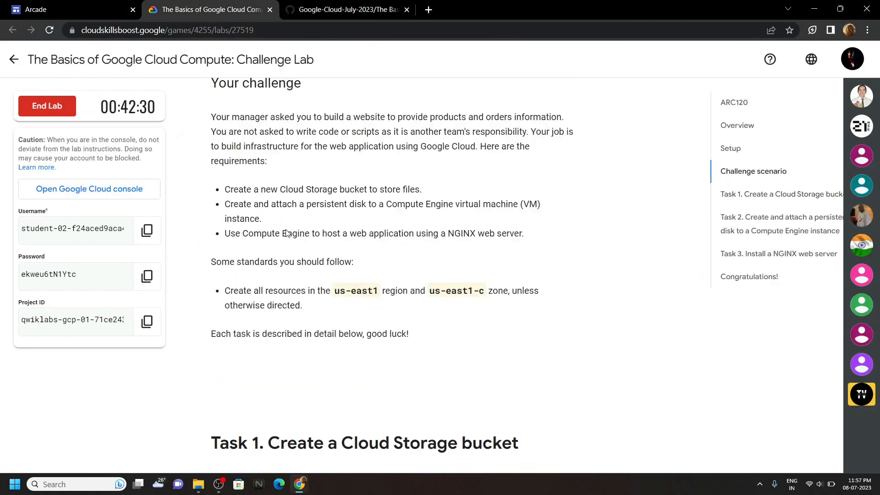
{"action": "double_click", "coordinate": [456, 286]}
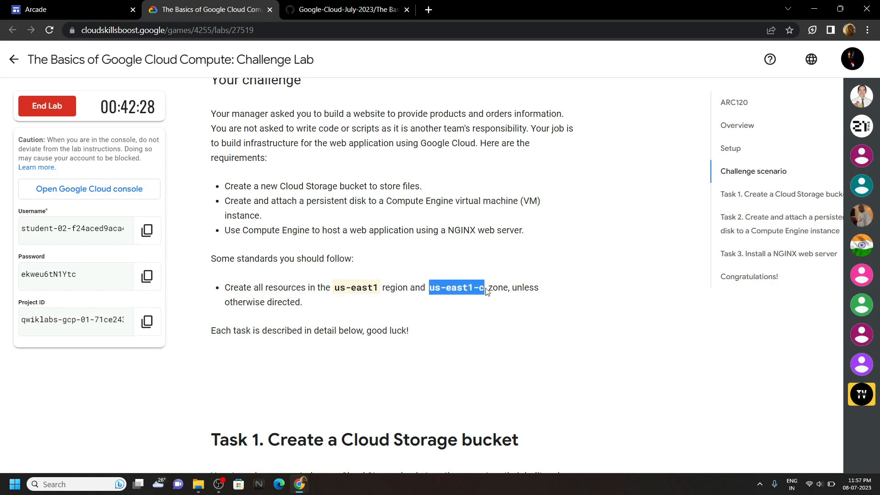
{"action": "scroll", "scroll_direction": "down", "scroll_amount": 3}
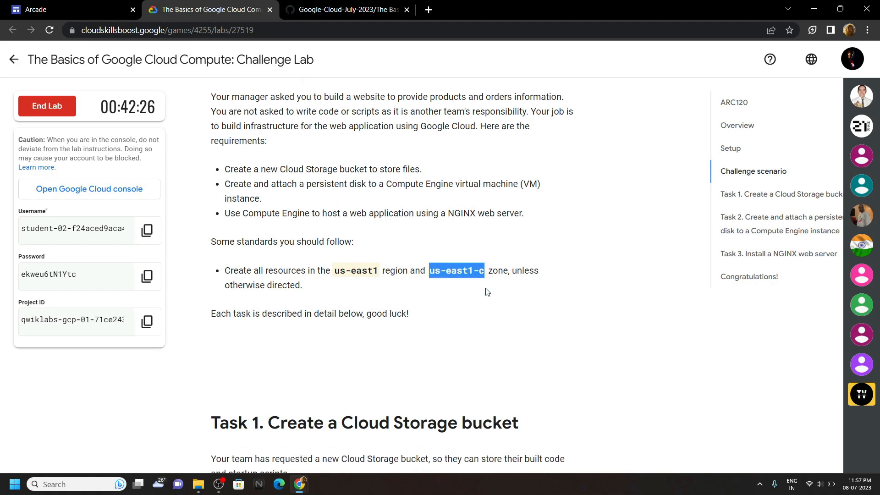
{"action": "mouse_move", "coordinate": [299, 483]}
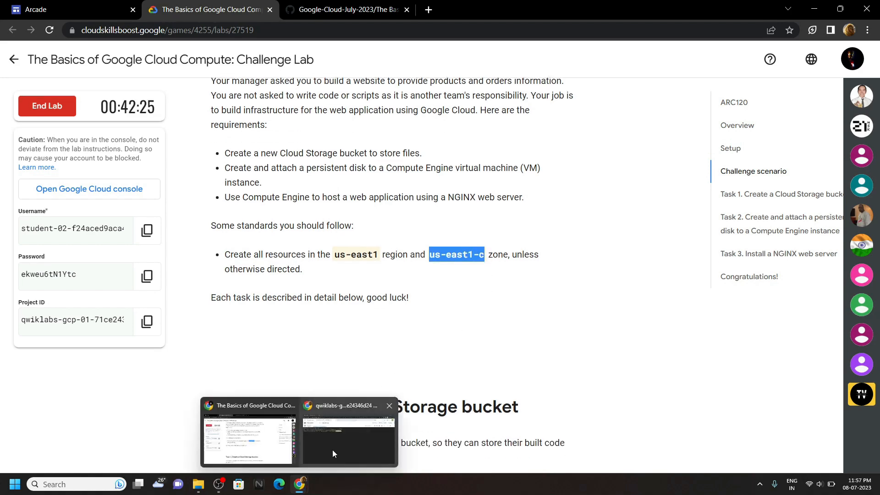
{"action": "left_click", "coordinate": [348, 438]}
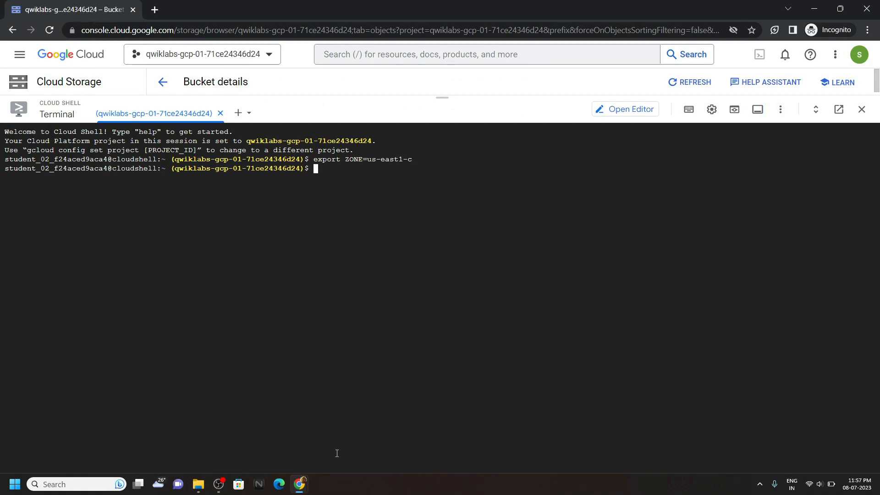
{"action": "left_click", "coordinate": [208, 9]}
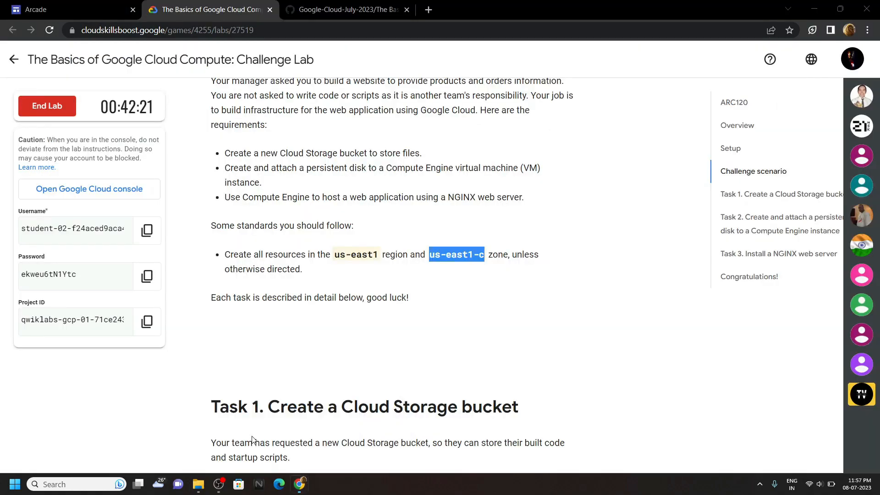
{"action": "left_click", "coordinate": [348, 10]}
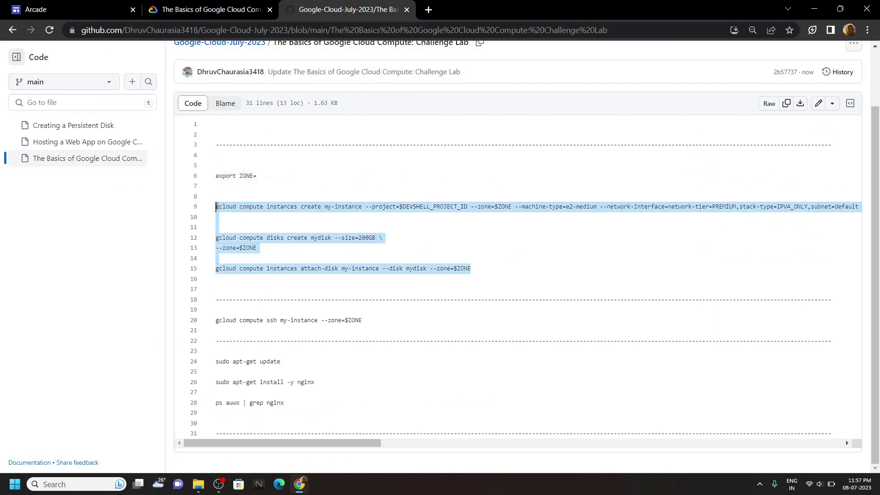
{"action": "mouse_move", "coordinate": [301, 484]}
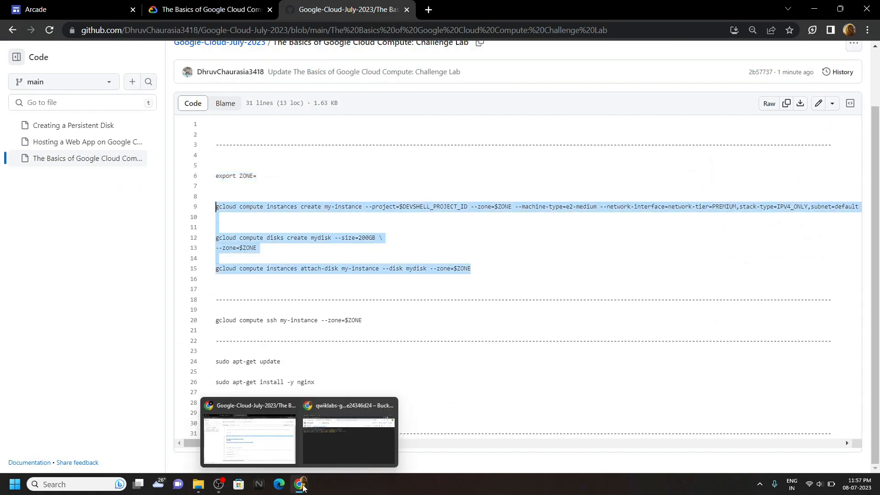
Run the instance, 200 GB mydisk and attach-disk commands in Cloud Shell, authorizing gcloud credentials
{"action": "left_click", "coordinate": [349, 438]}
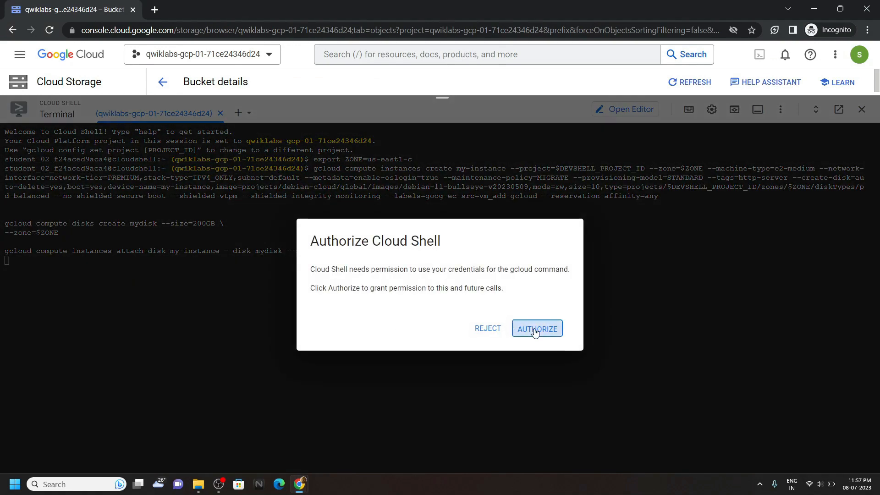
{"action": "left_click", "coordinate": [536, 328]}
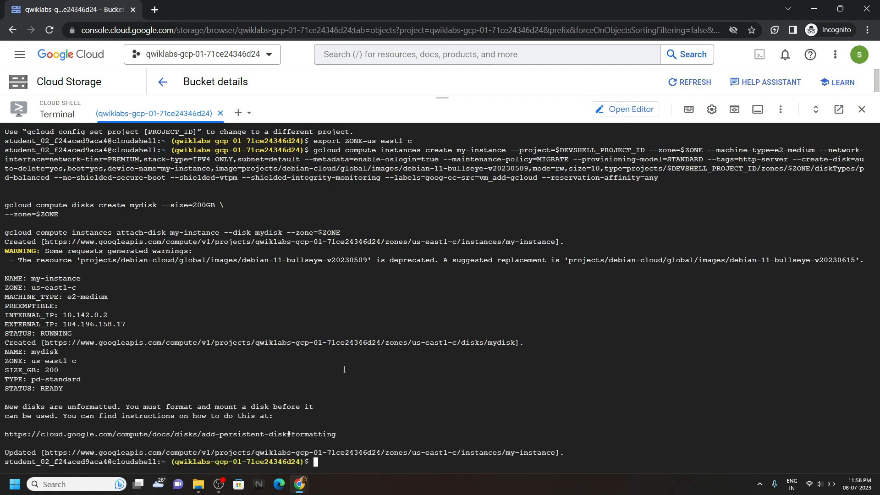
Run gcloud compute ssh my-instance --zone=$ZONE and answer y to generate a new SSH key
{"action": "left_click", "coordinate": [351, 9]}
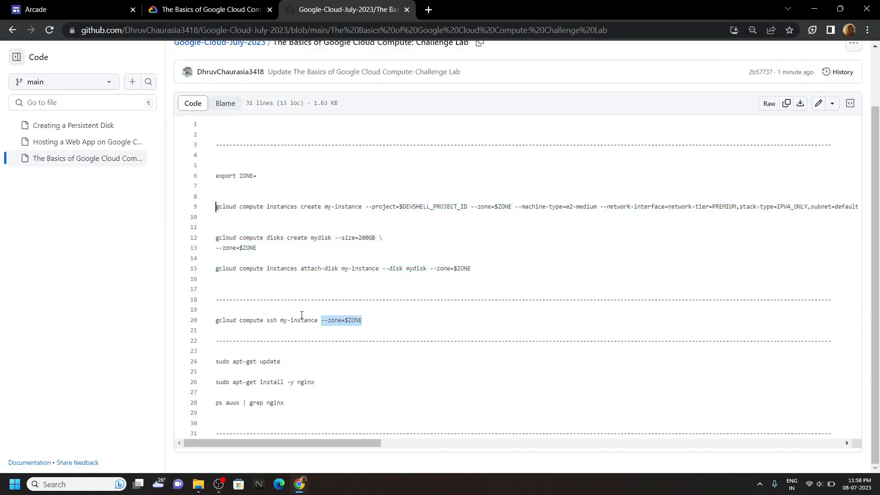
{"action": "triple_click", "coordinate": [281, 320]}
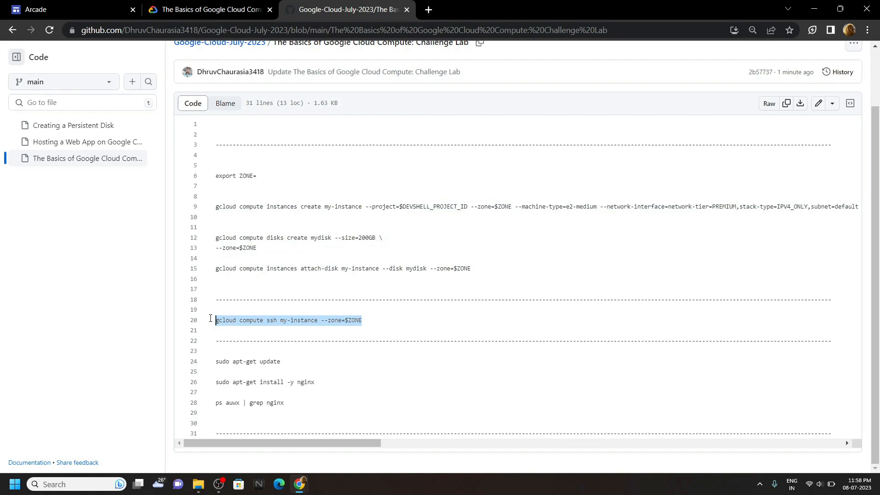
{"action": "left_click", "coordinate": [66, 10]}
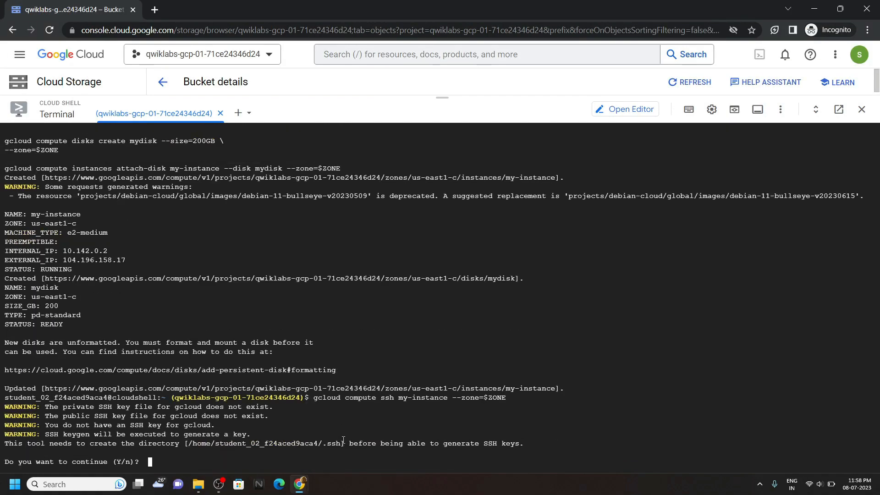
{"action": "type", "text": "y"}
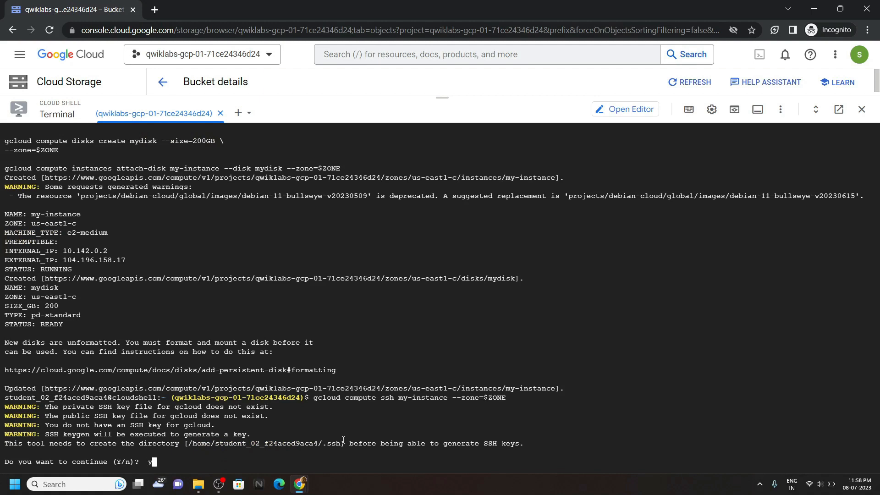
{"action": "key", "text": "Return"}
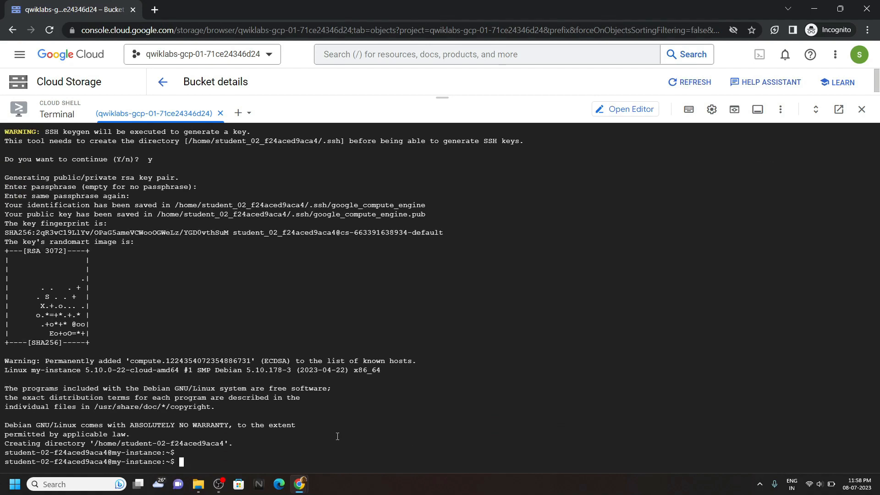
{"action": "mouse_move", "coordinate": [299, 464]}
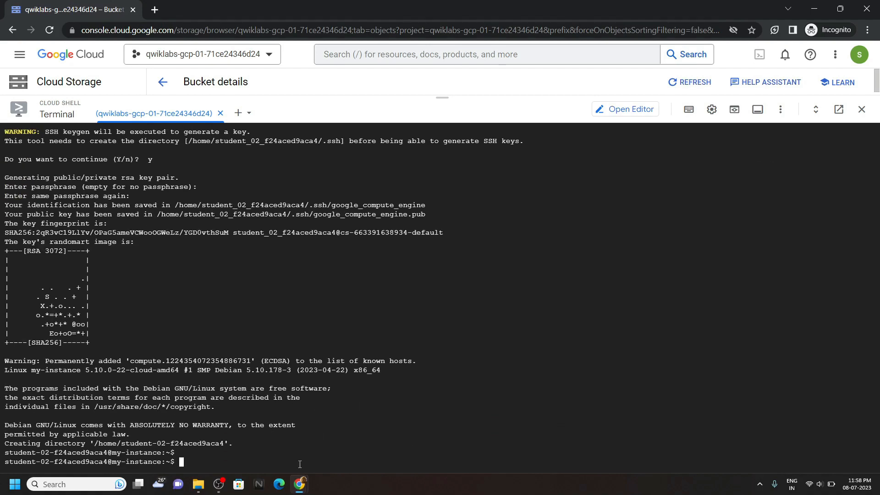
{"action": "left_click", "coordinate": [349, 9]}
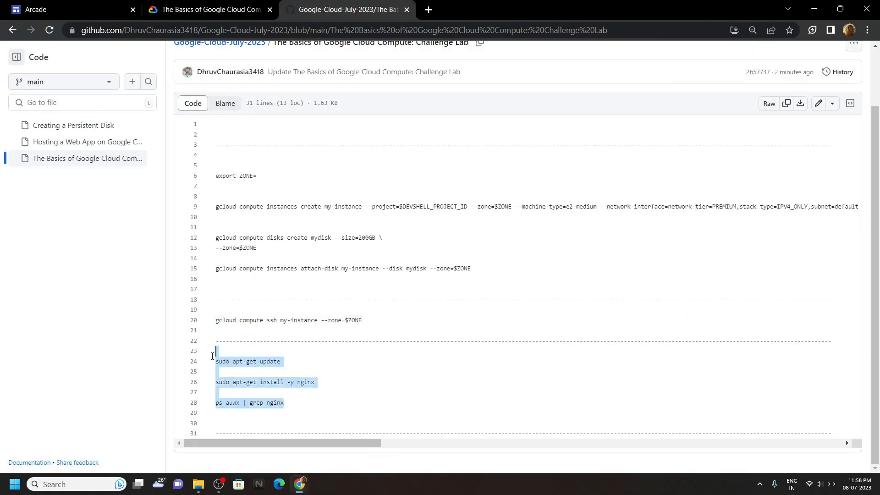
{"action": "mouse_move", "coordinate": [300, 484]}
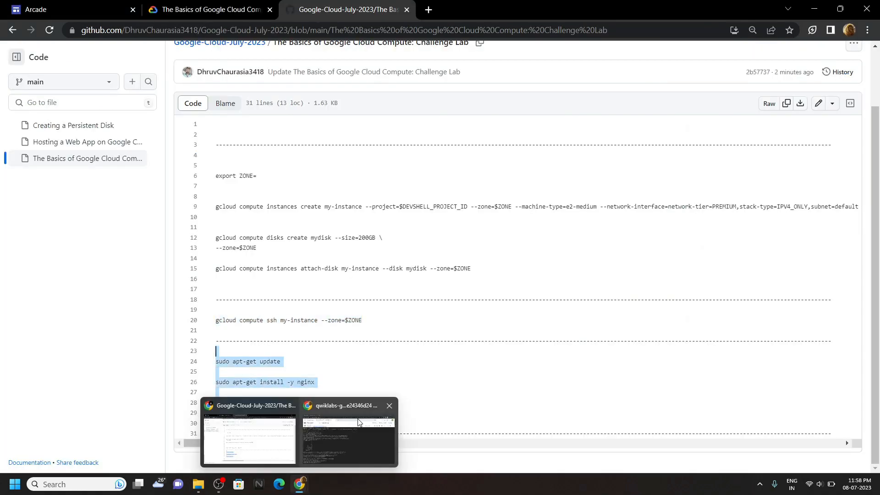
Paste the apt-get update, nginx install and ps auxx | grep nginx commands into the SSH session
{"action": "left_click", "coordinate": [348, 438]}
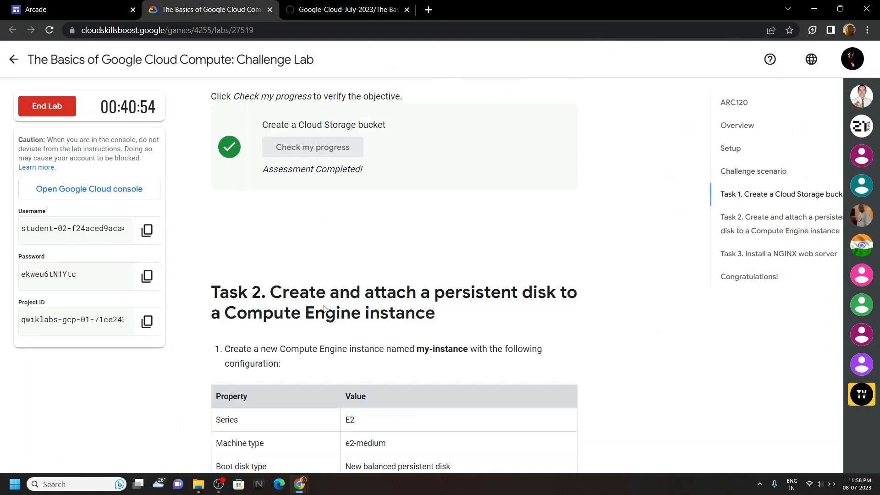
Run Check my progress for the NGINX web server task so it reports Assessment Completed
{"action": "scroll", "scroll_direction": "down", "scroll_amount": 3}
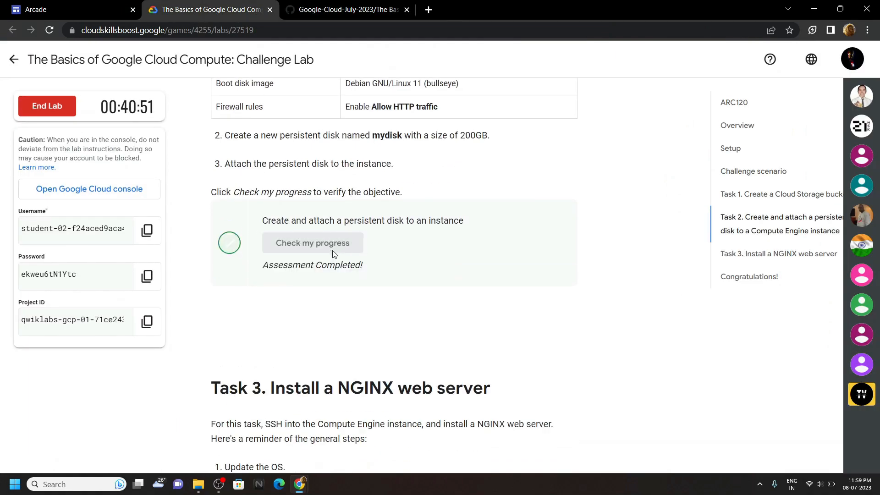
{"action": "scroll", "scroll_direction": "down", "scroll_amount": 3}
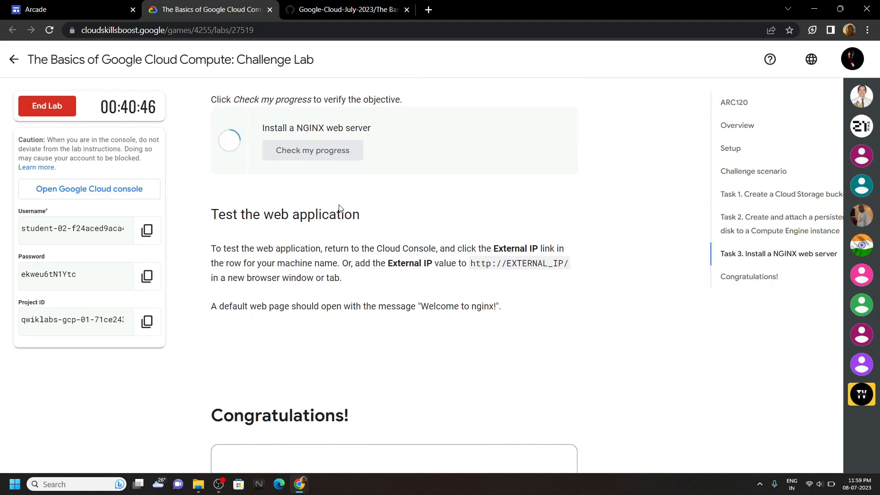
{"action": "left_click", "coordinate": [313, 149]}
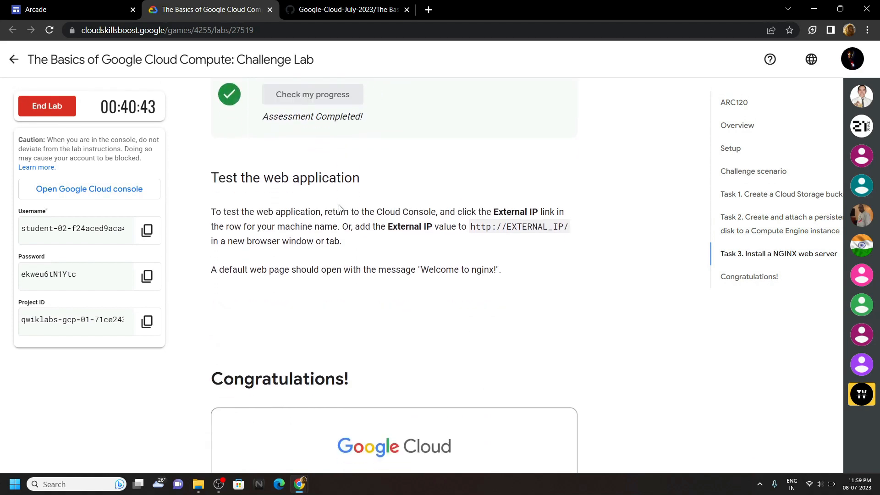